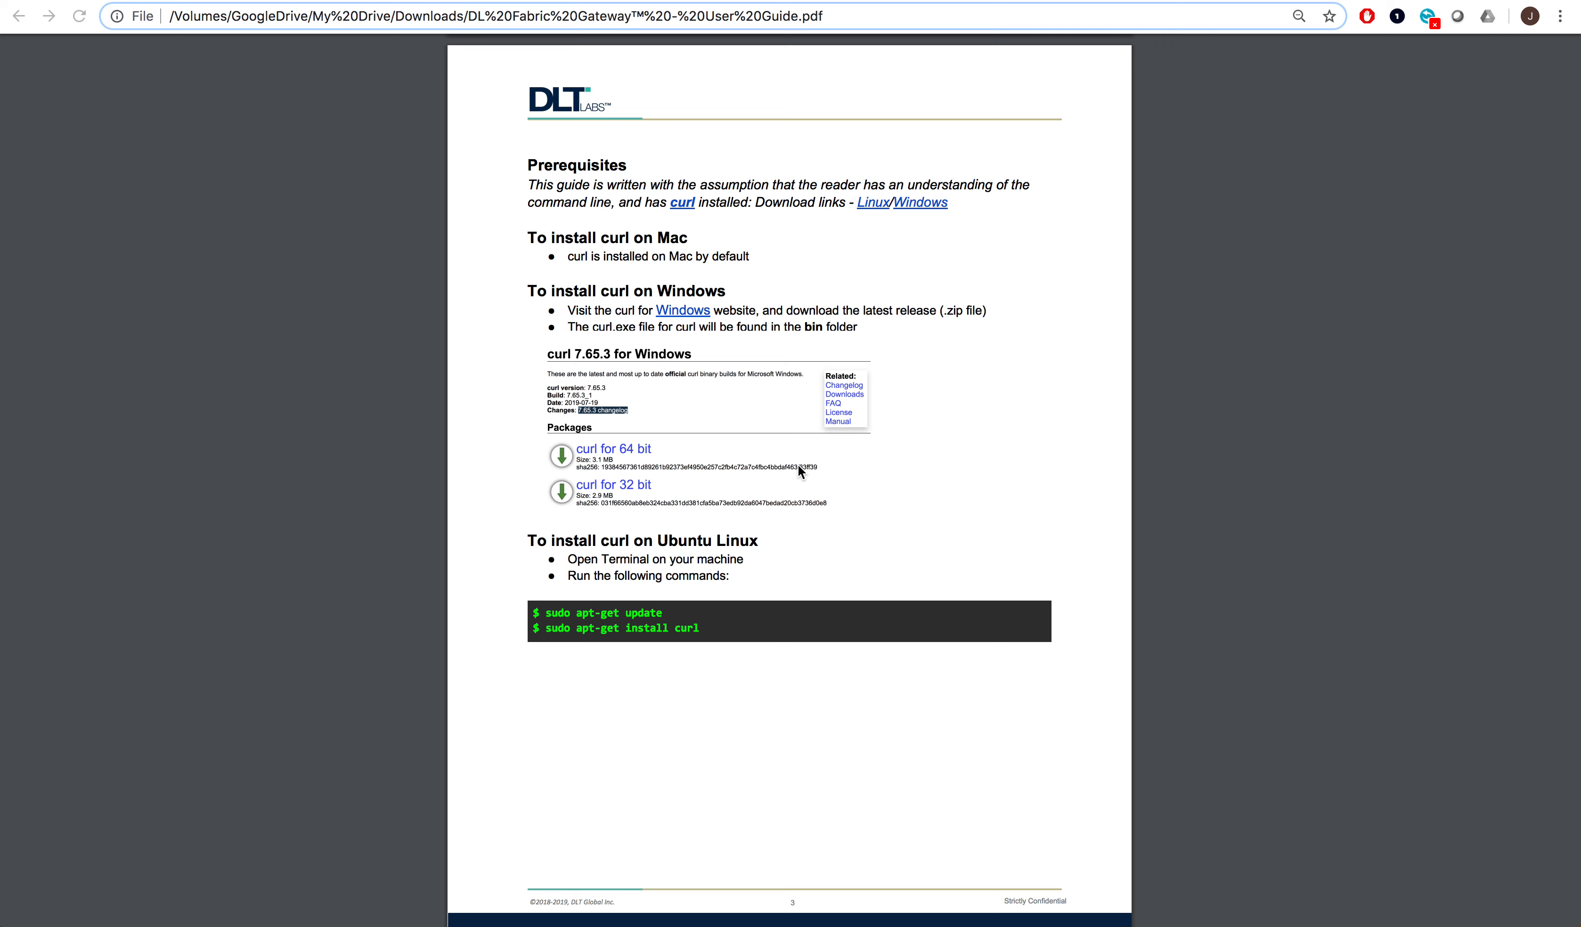
mouse_move(583, 410)
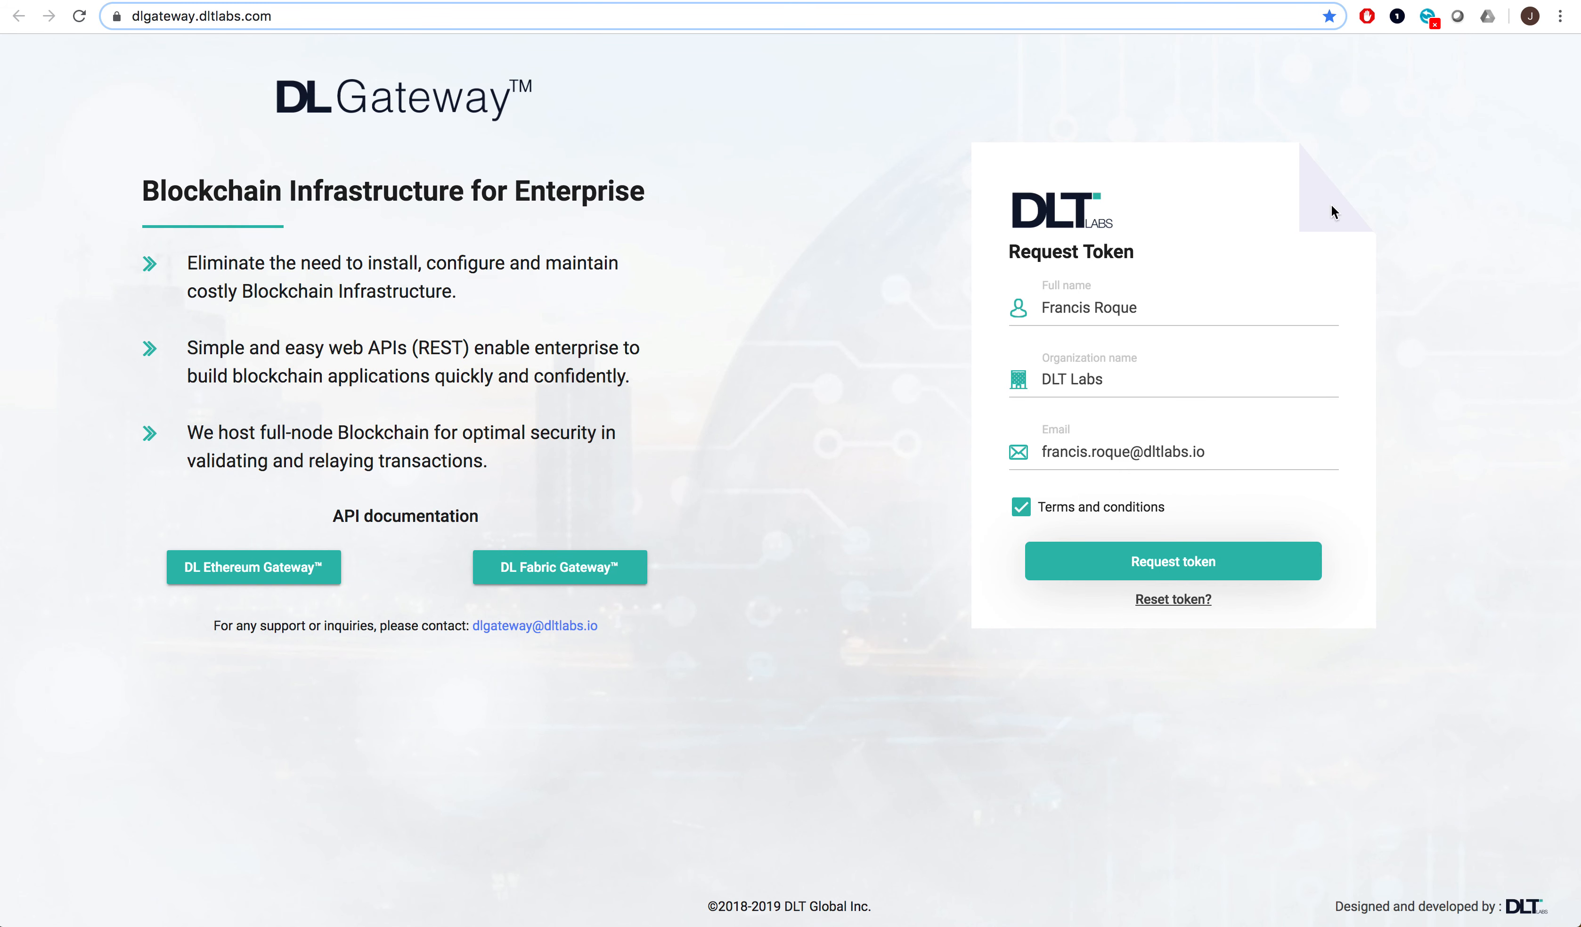
mouse_move(933, 175)
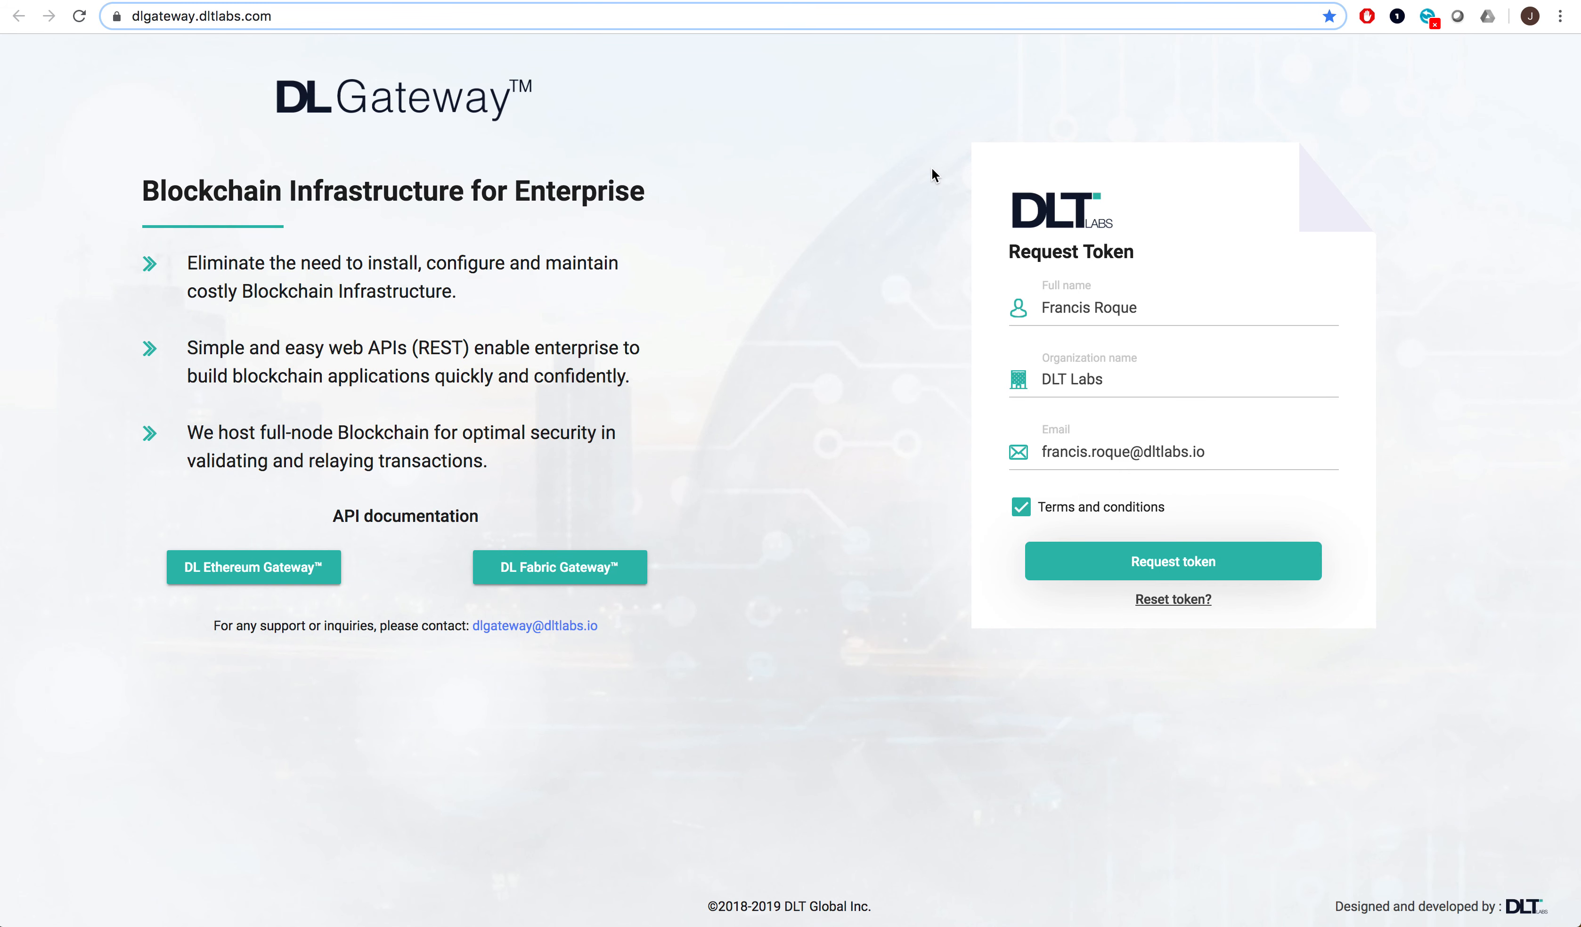
mouse_move(1125, 284)
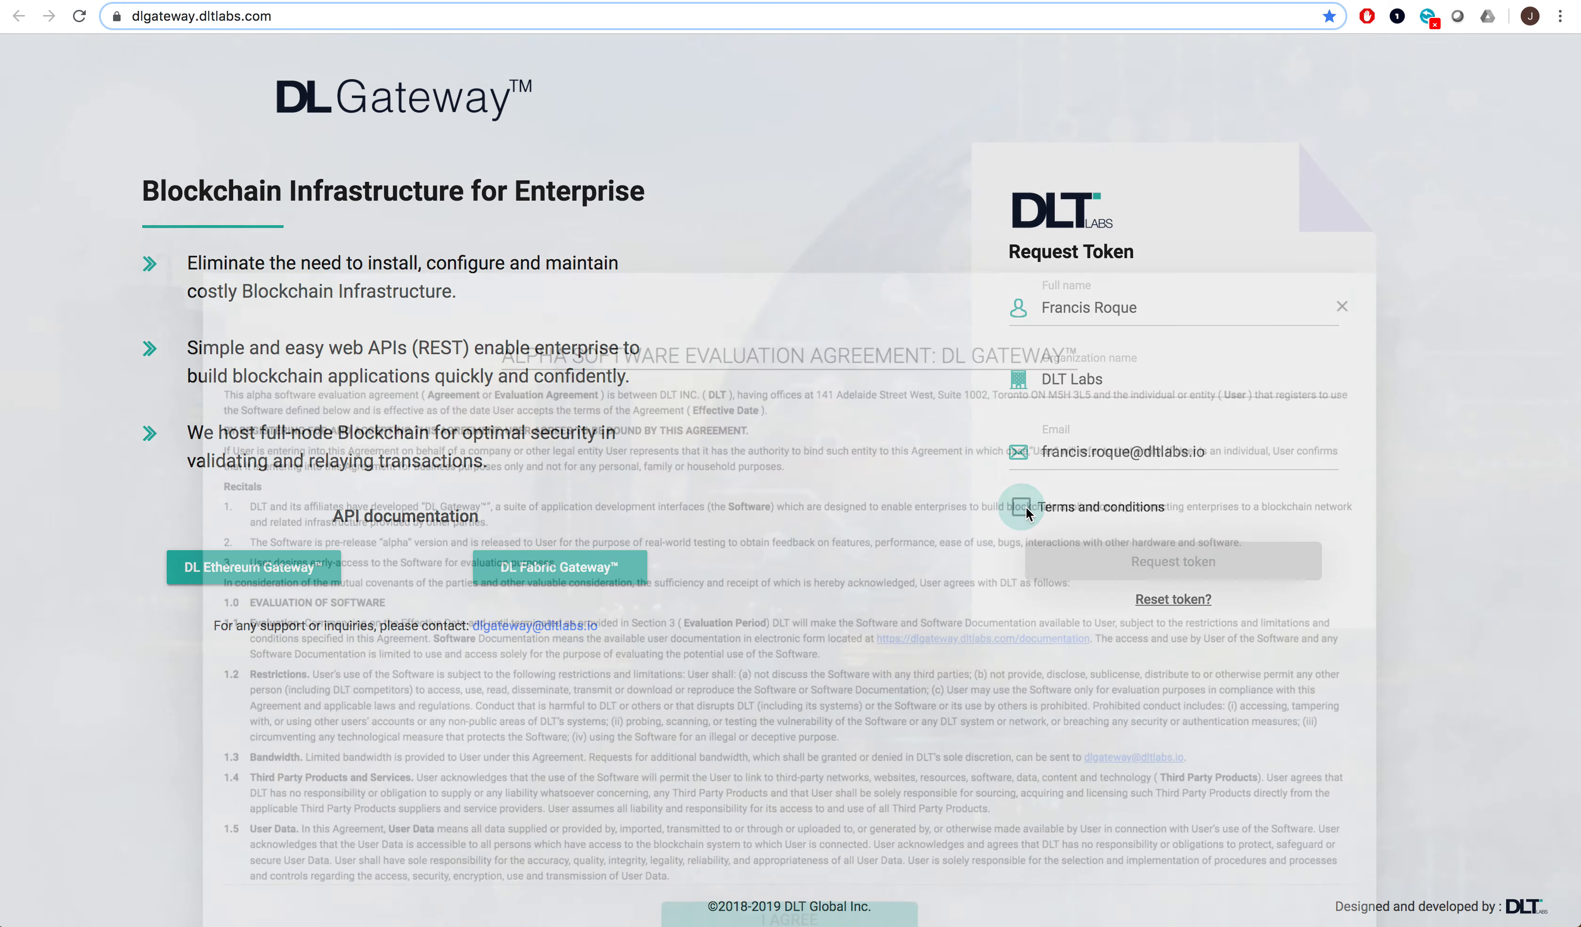
- Accept the alpha software evaluation agreement so the Terms and conditions box is checked
left_click(1020, 507)
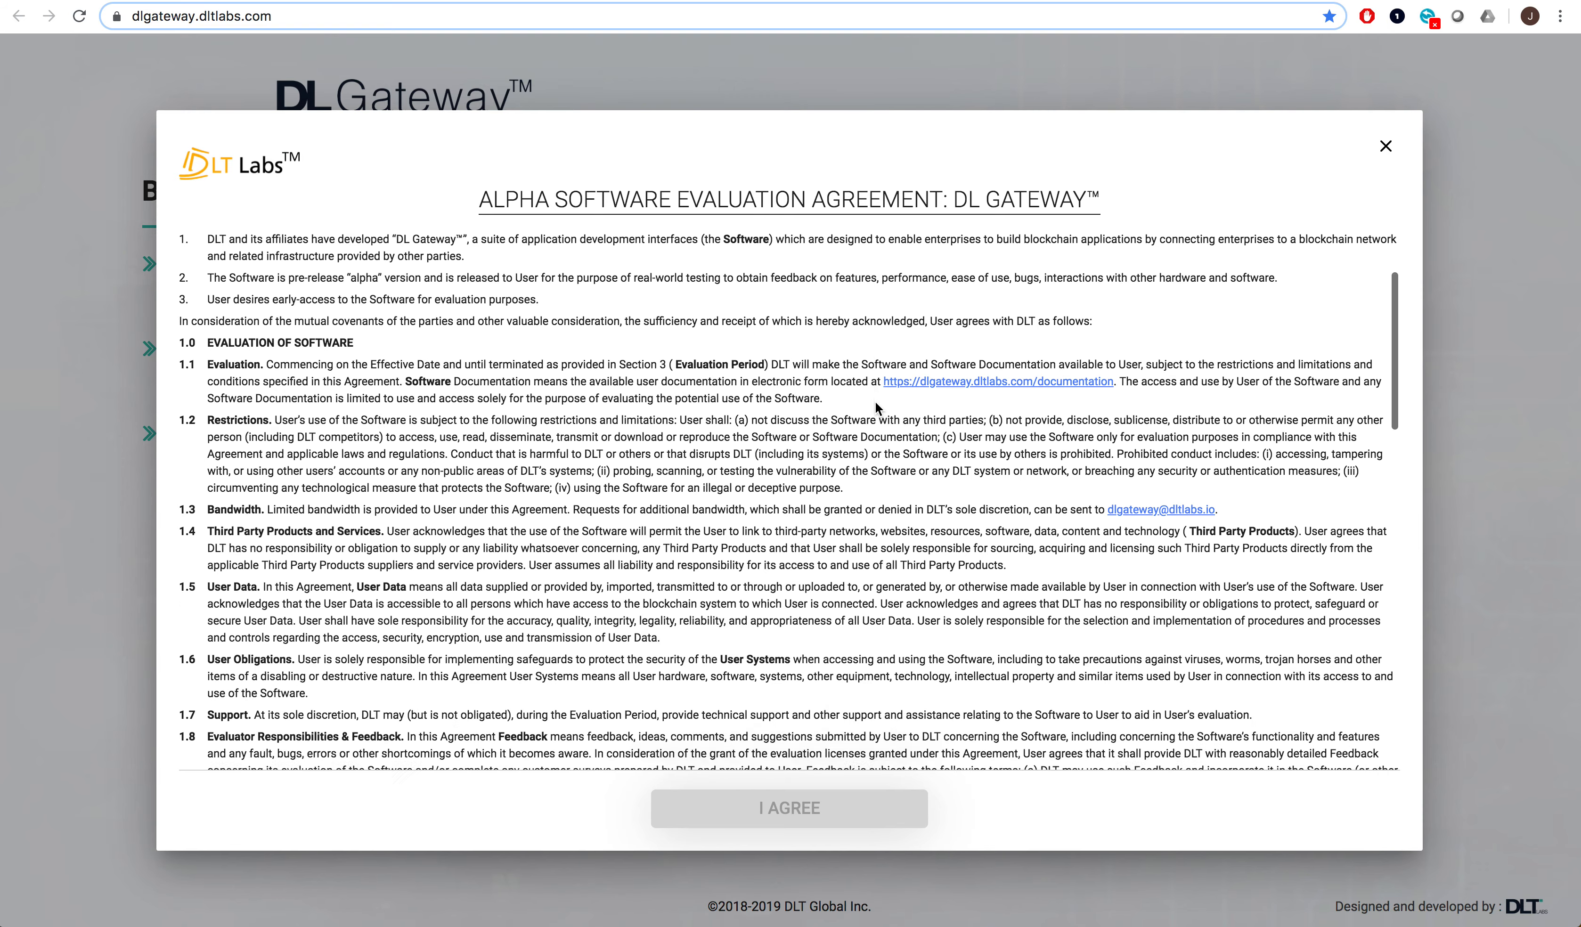
scroll("down", 3)
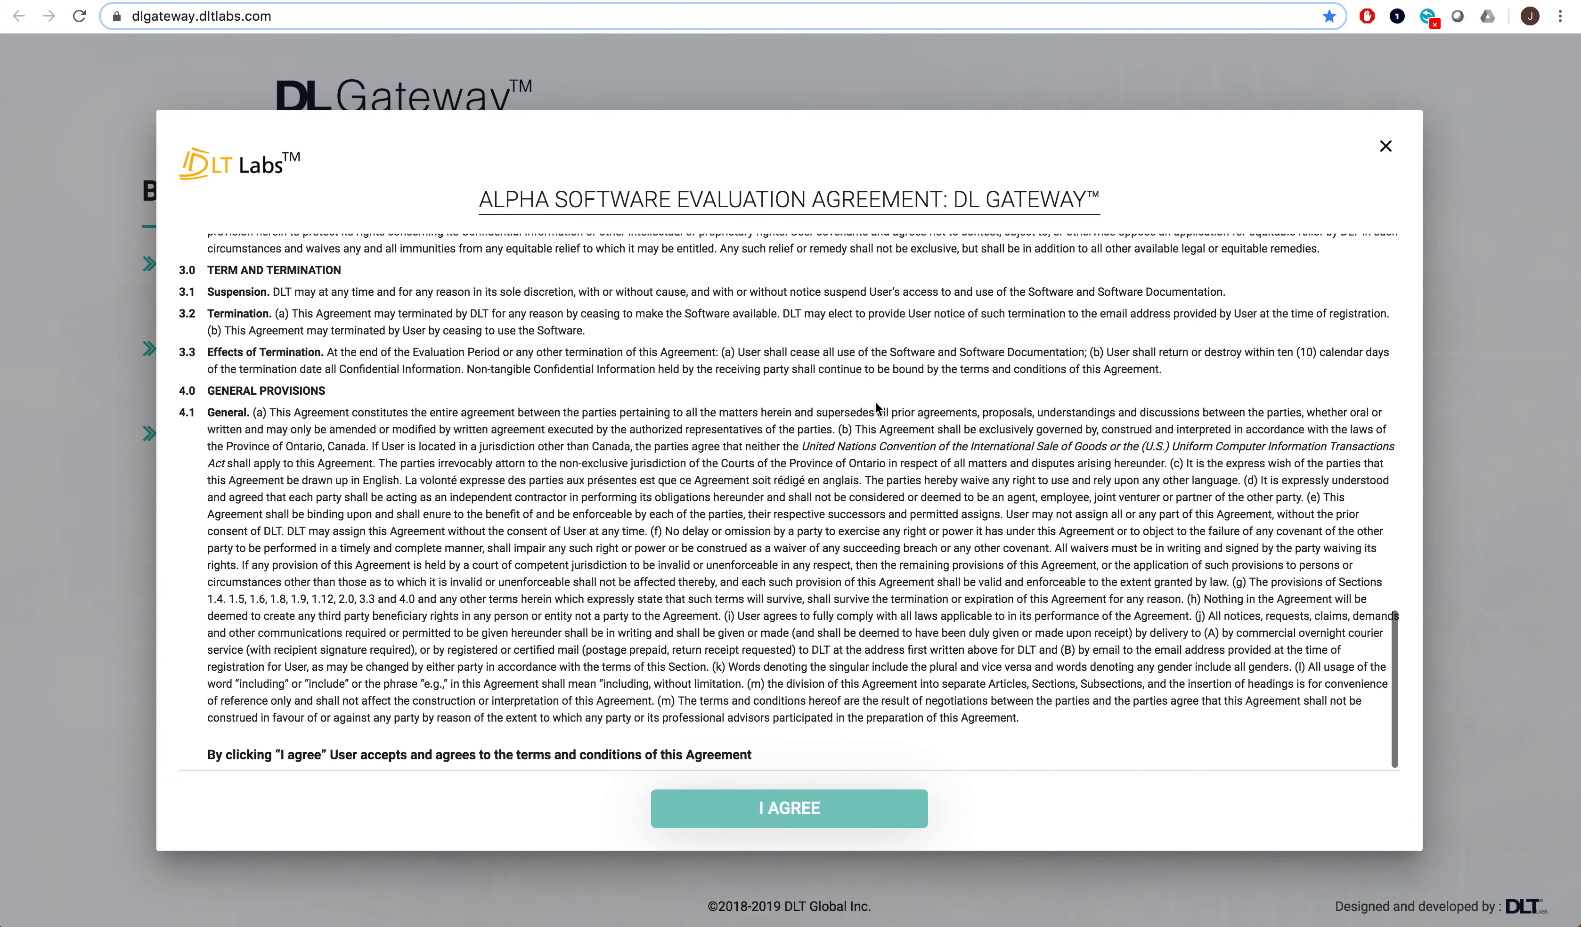
left_click(789, 809)
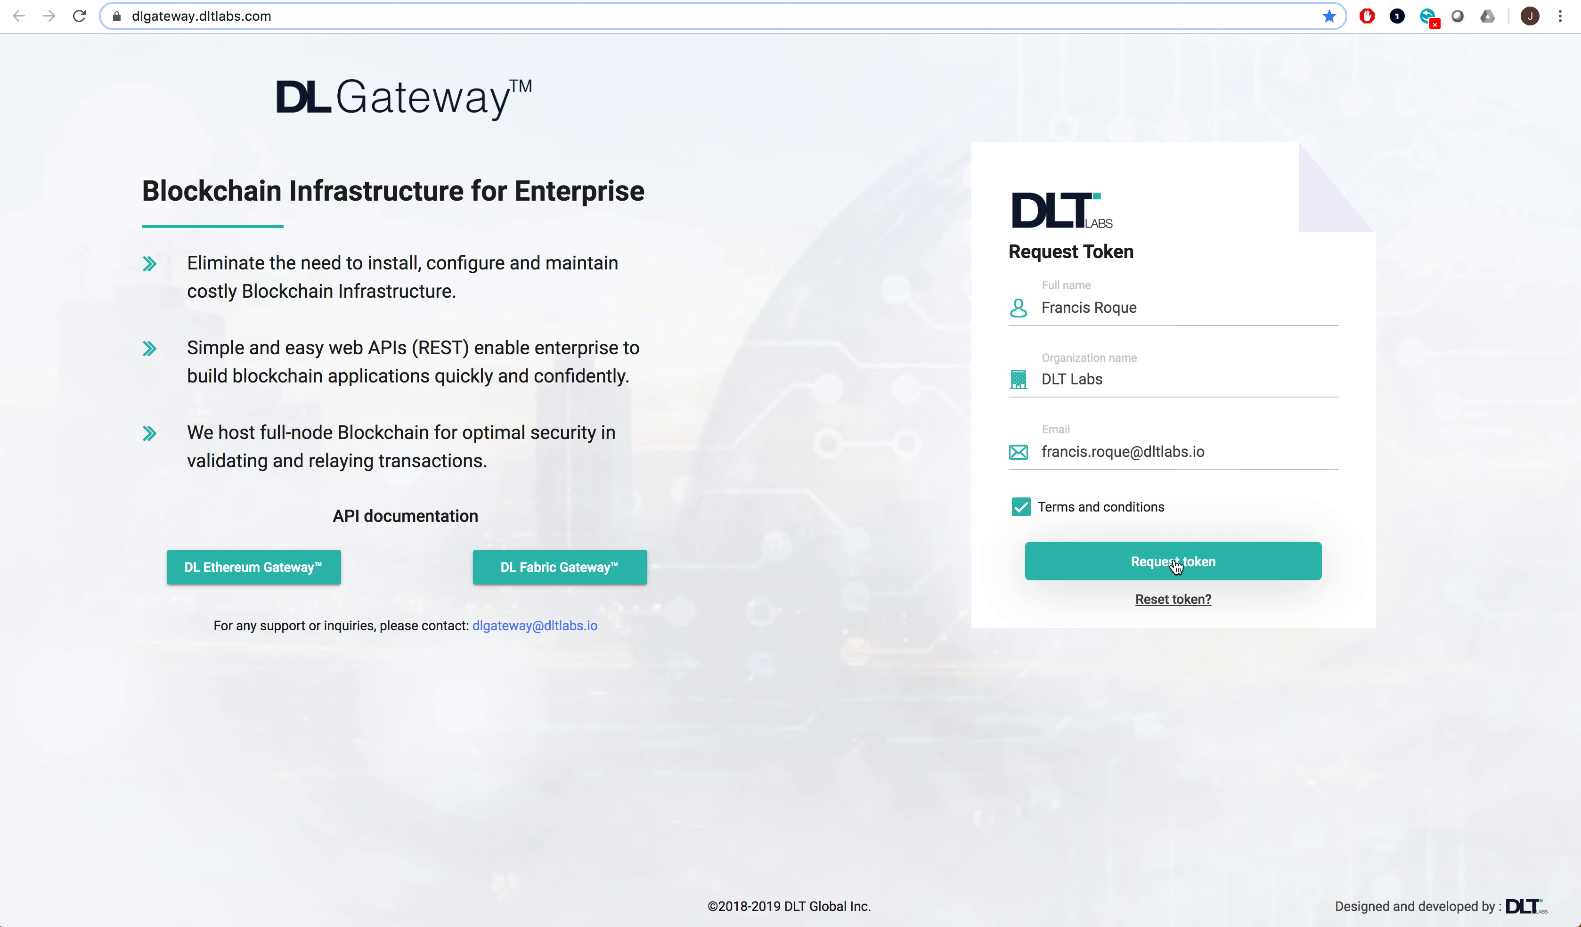
- Submit the token request and view the approval email's authentication token and API documentation links
left_click(1174, 561)
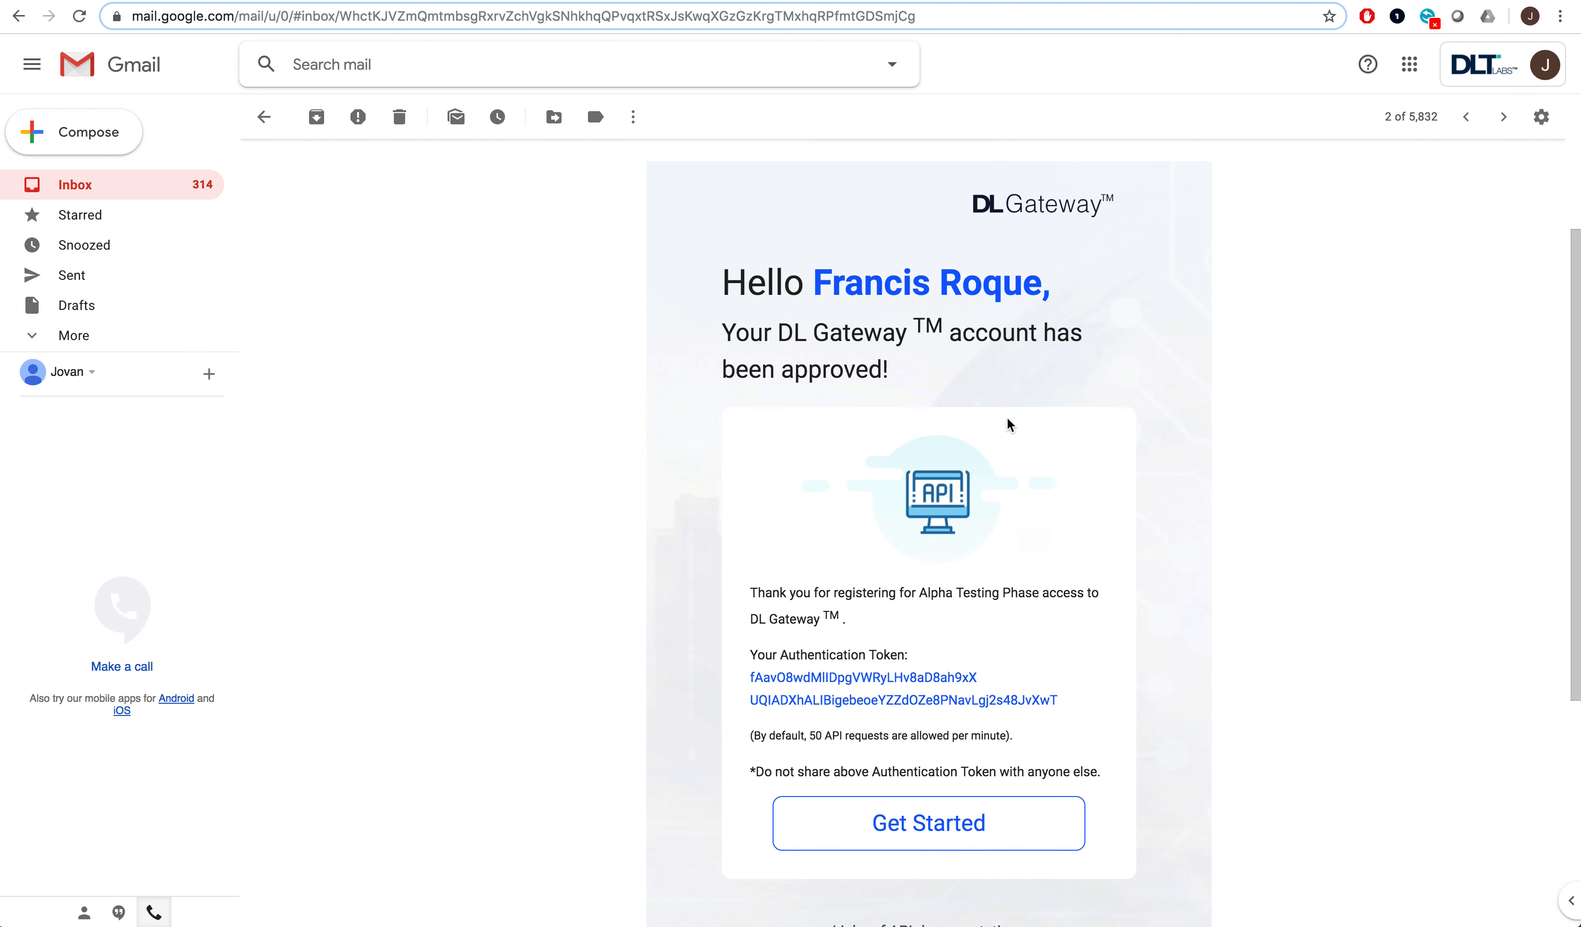
scroll("down", 3)
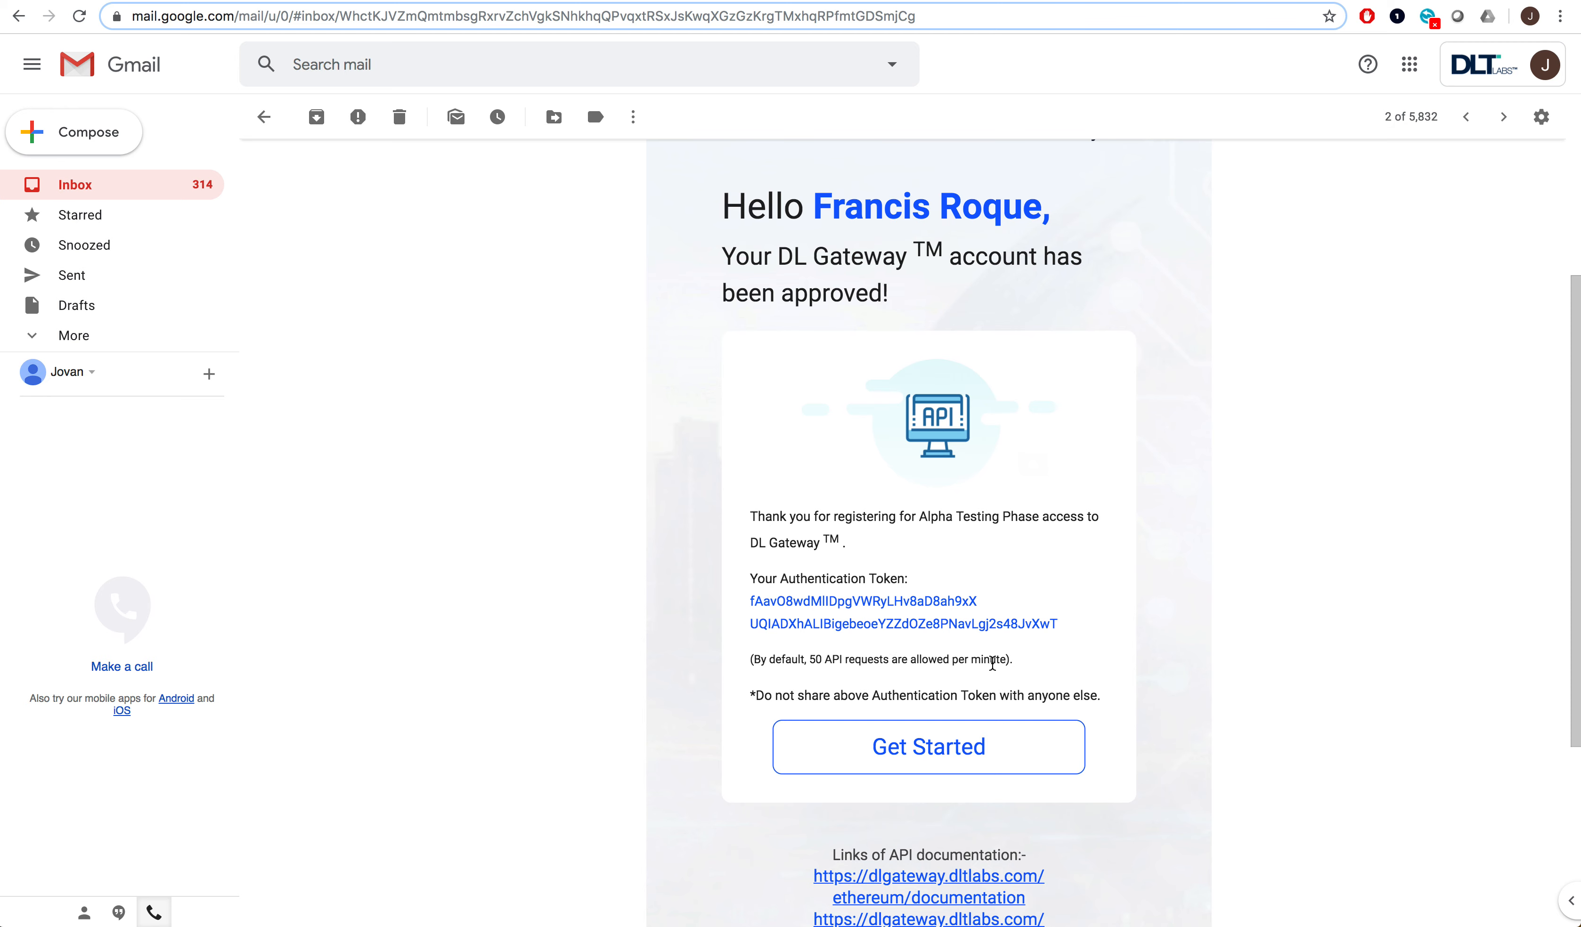
mouse_move(1051, 663)
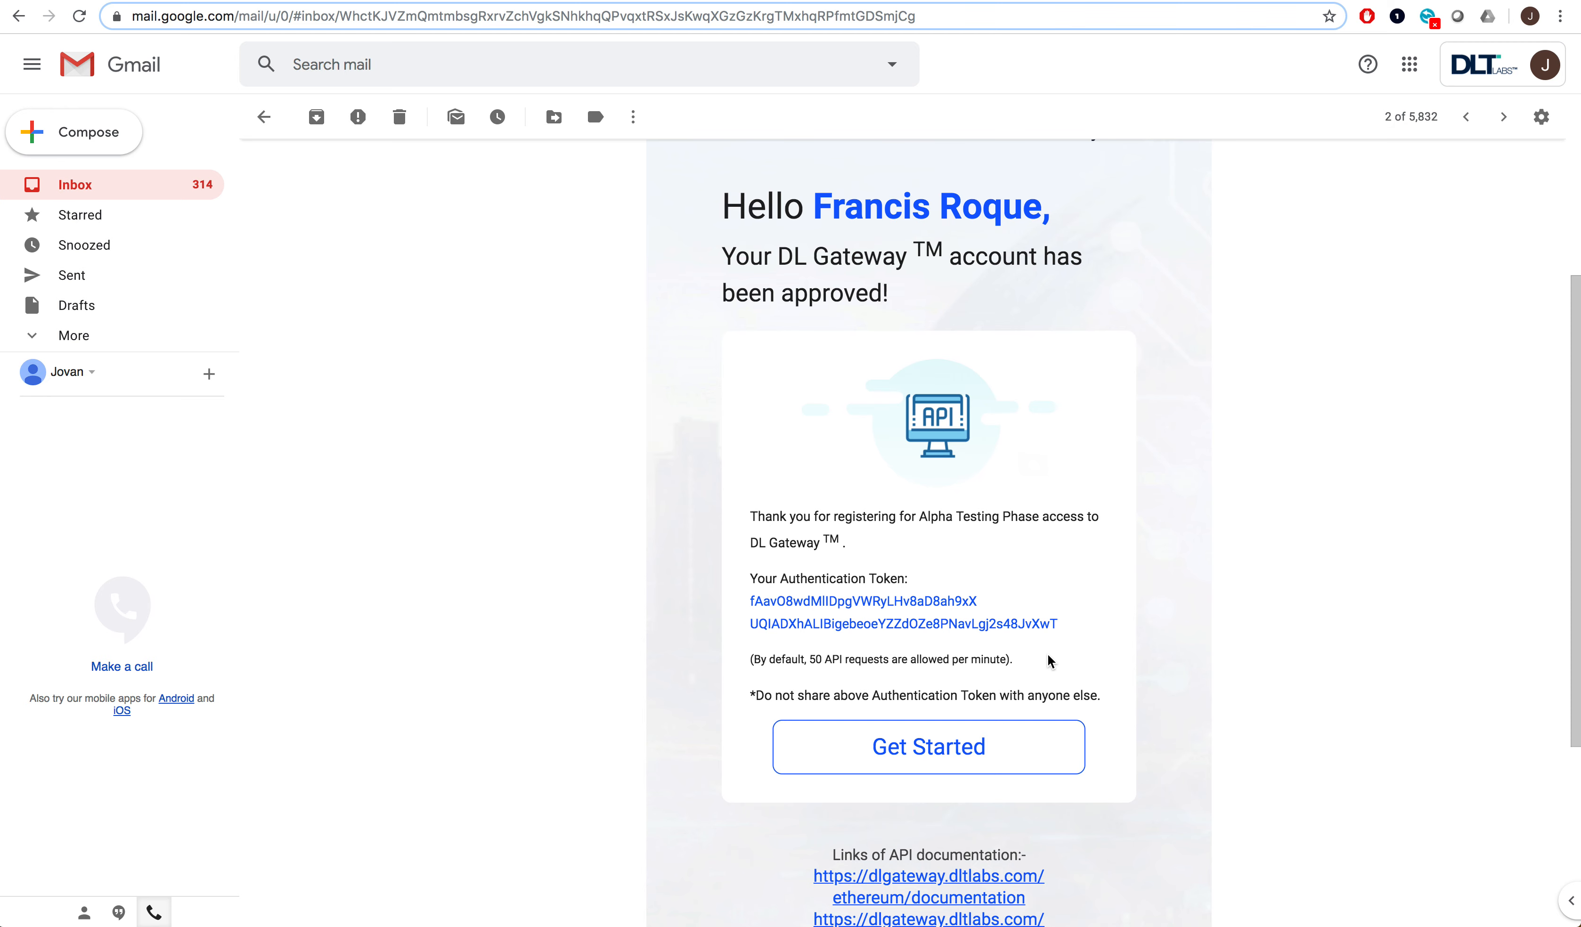
scroll("down", 3)
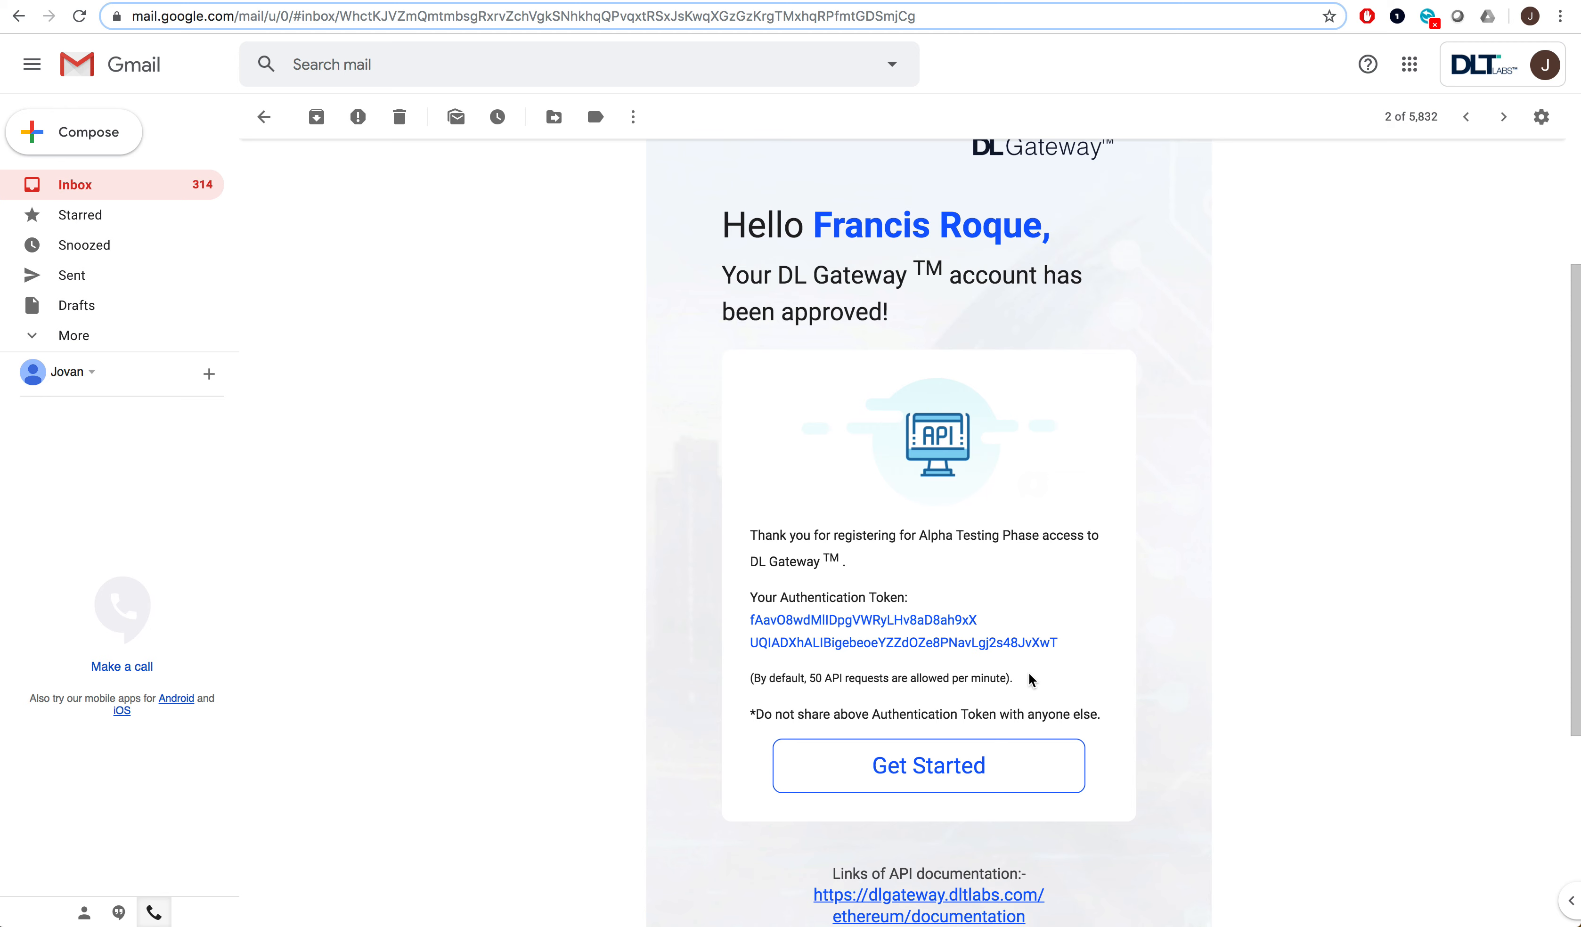
scroll("down", 3)
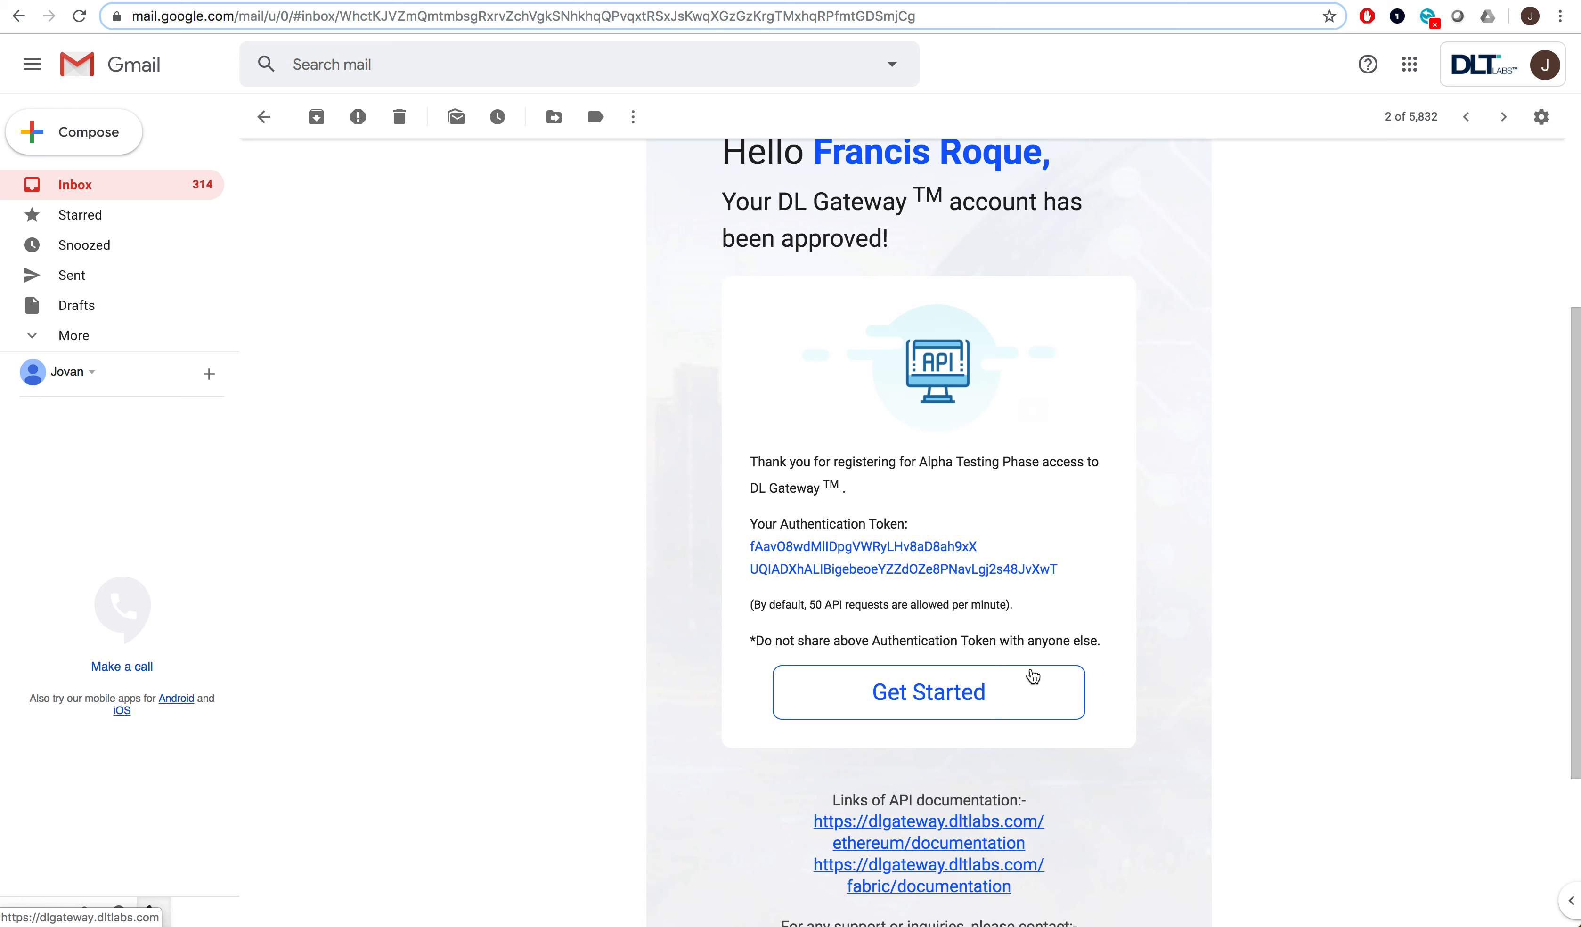
scroll("down", 3)
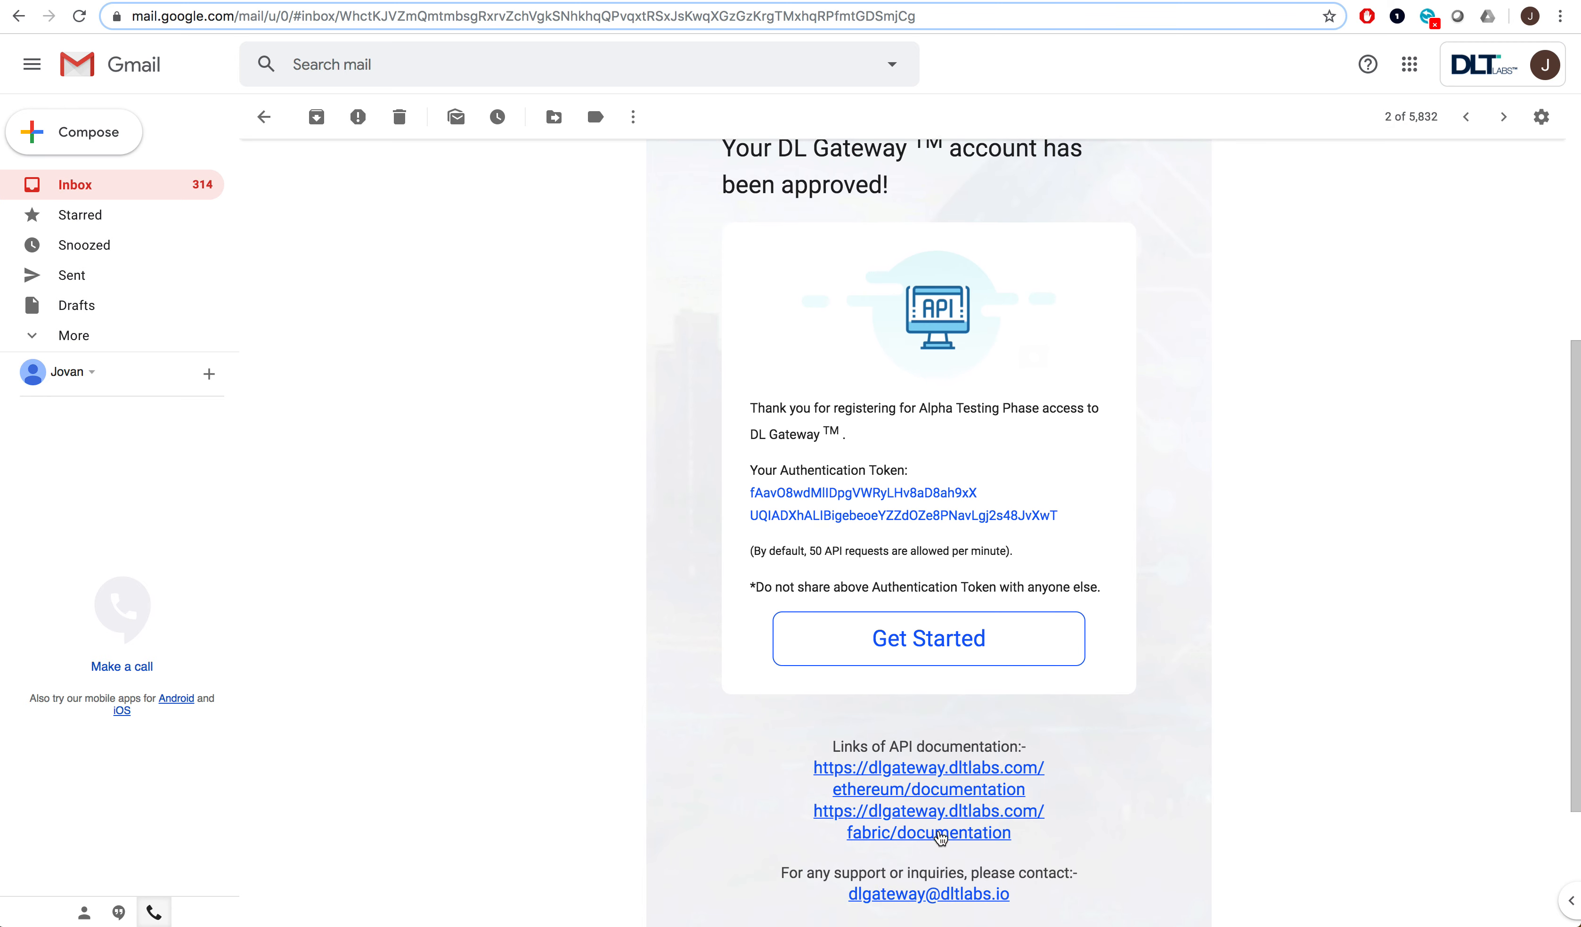
mouse_move(982, 827)
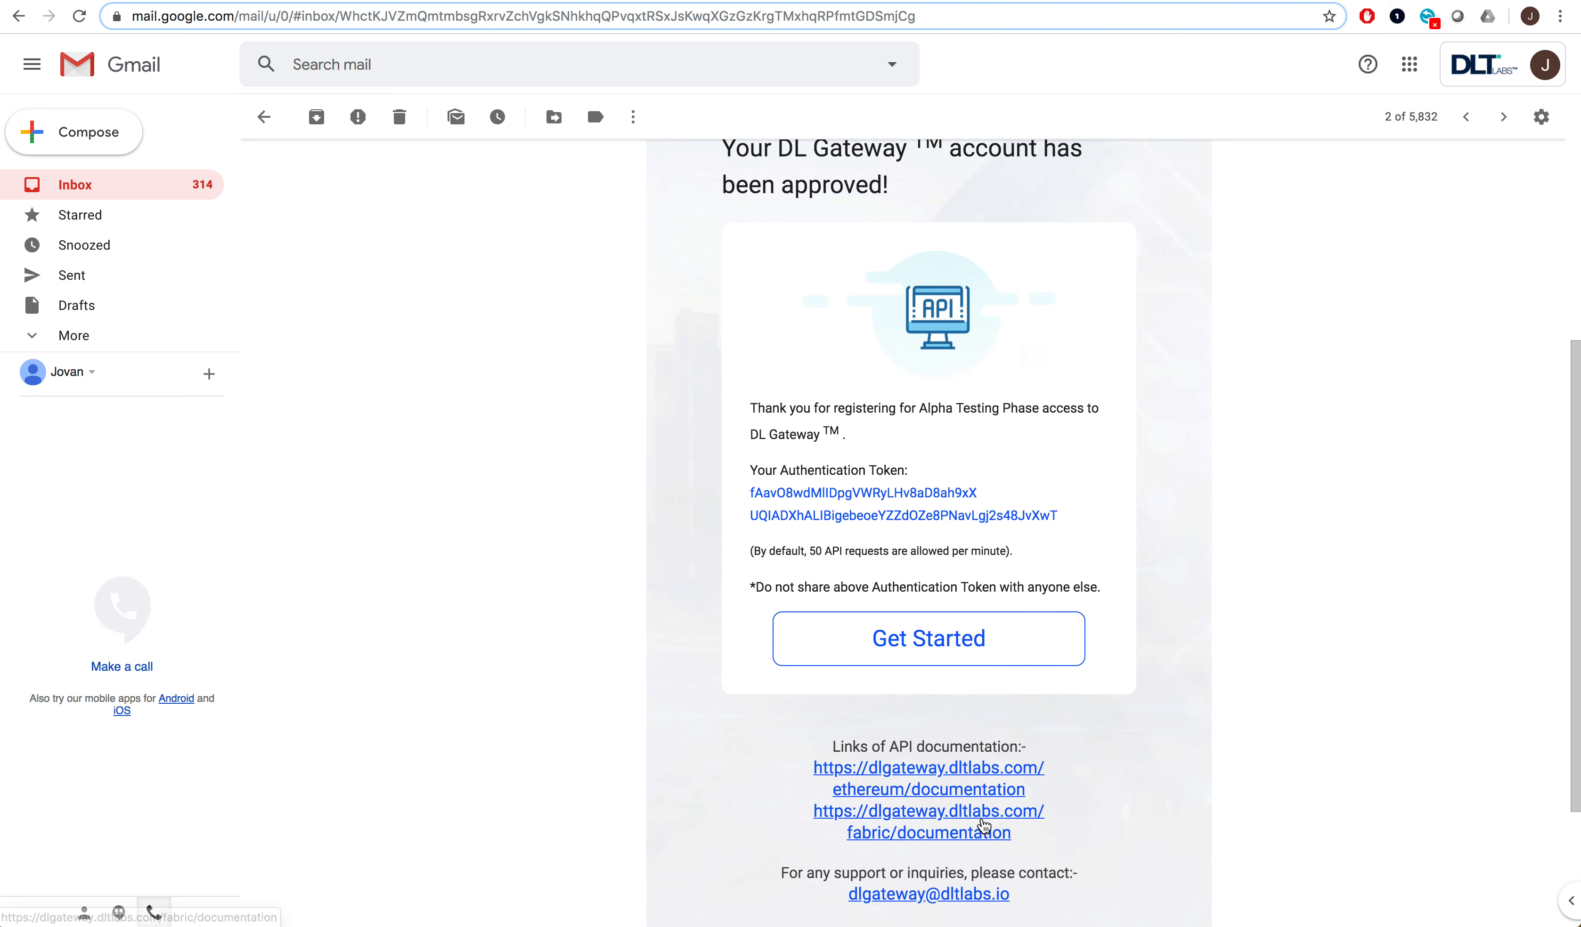
- Follow the fabric documentation link to the Getting Started section listing Fabric API endpoints
left_click(927, 822)
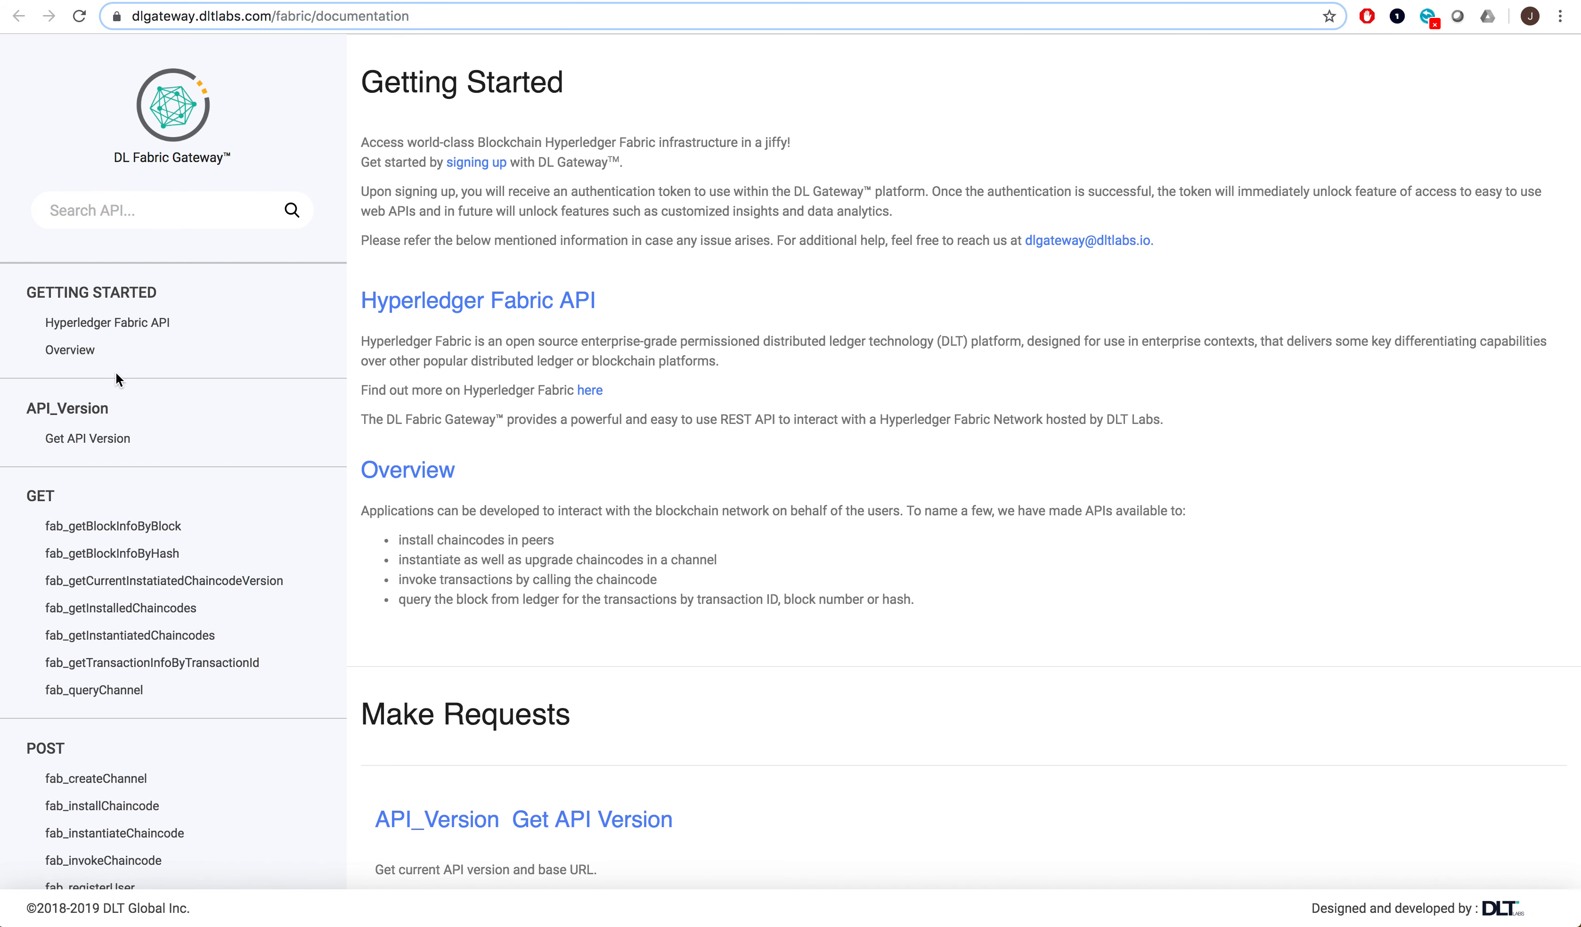
scroll("down", 3)
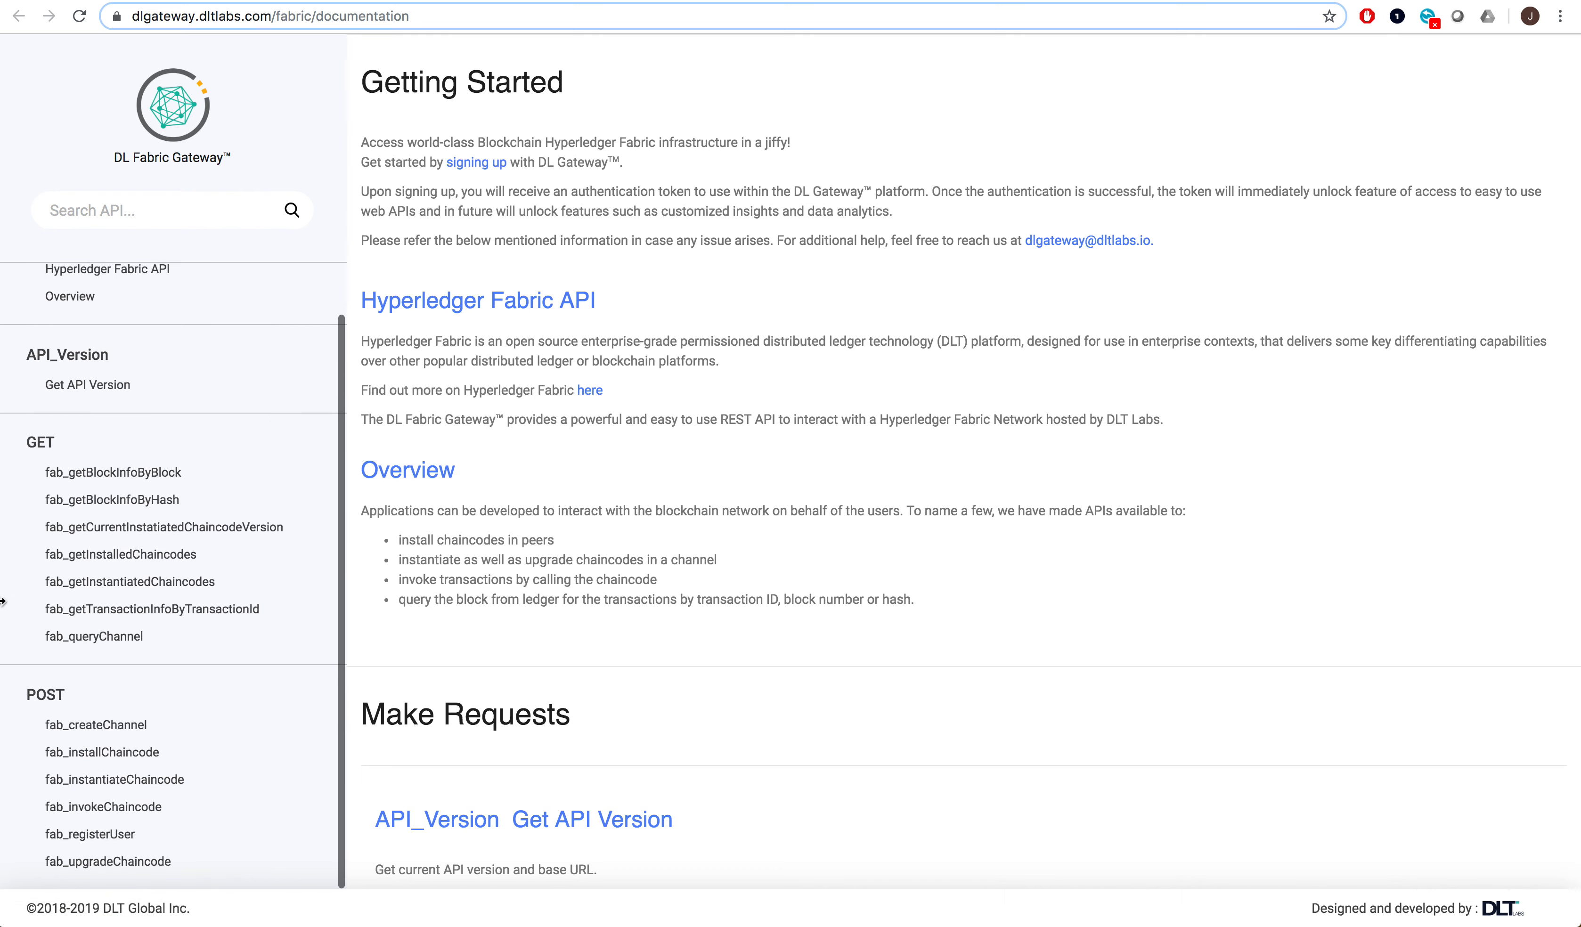
mouse_move(715, 367)
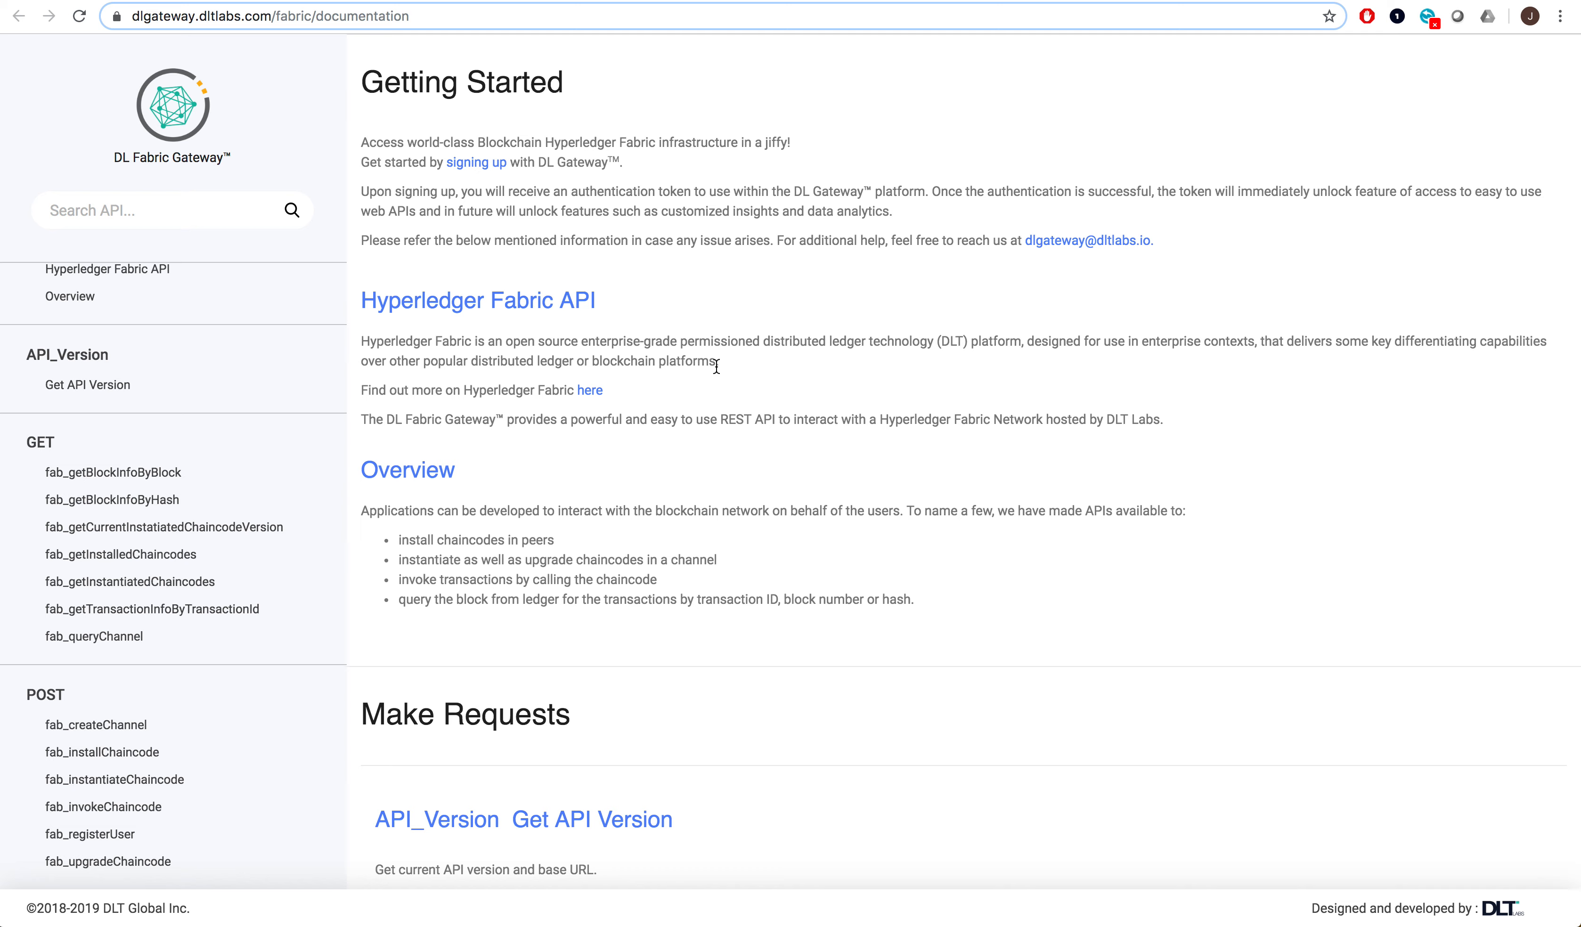
mouse_move(747, 367)
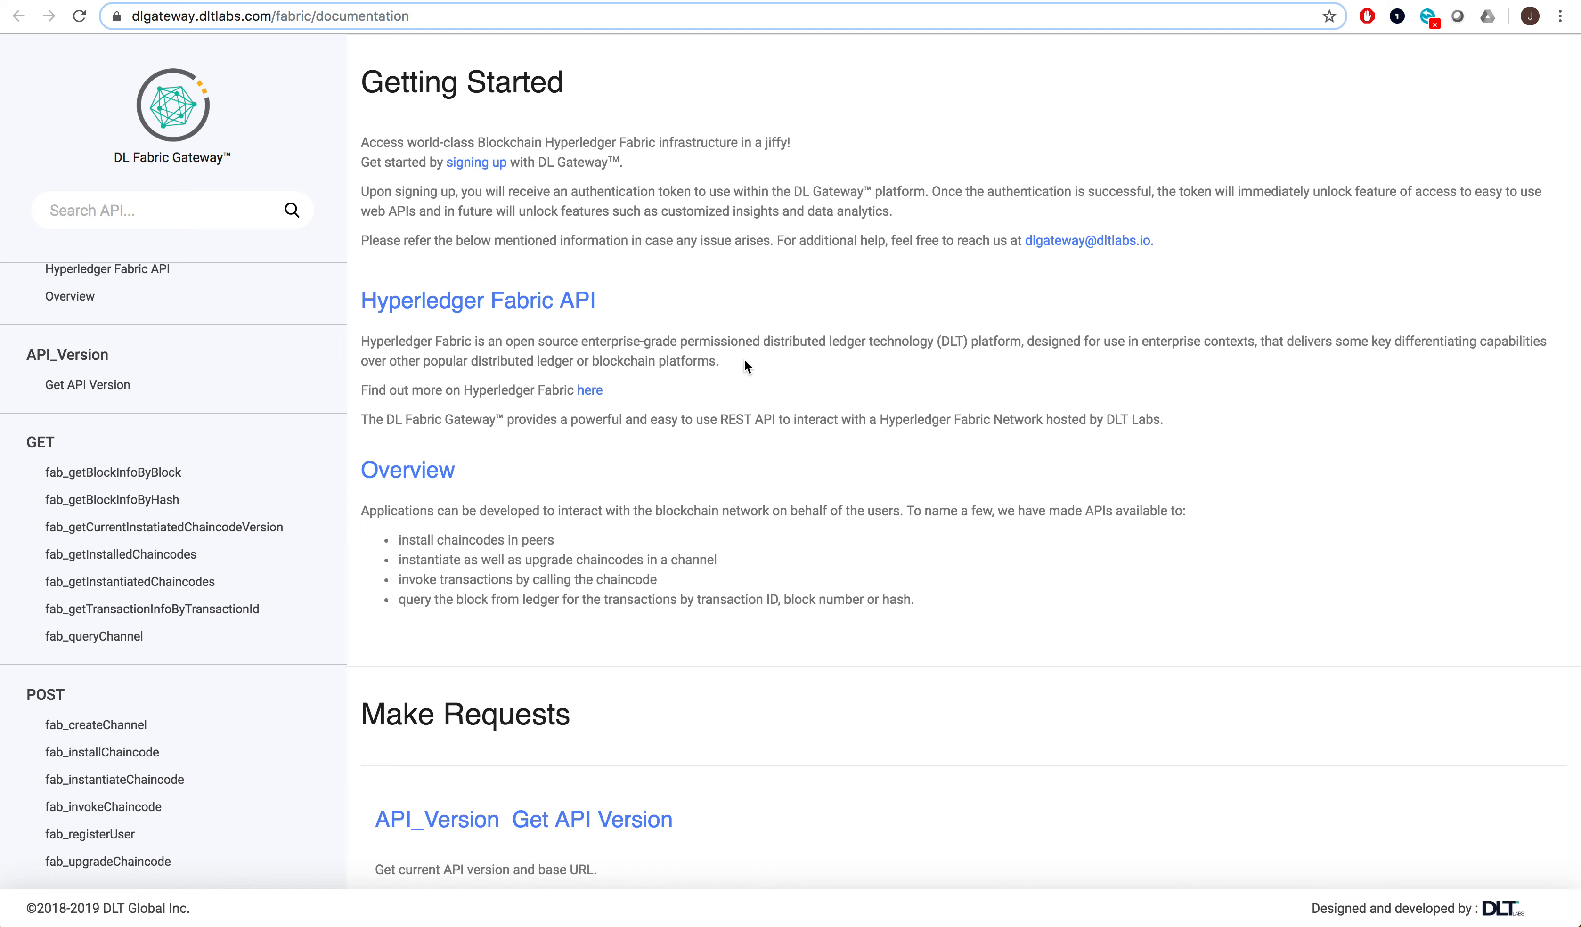